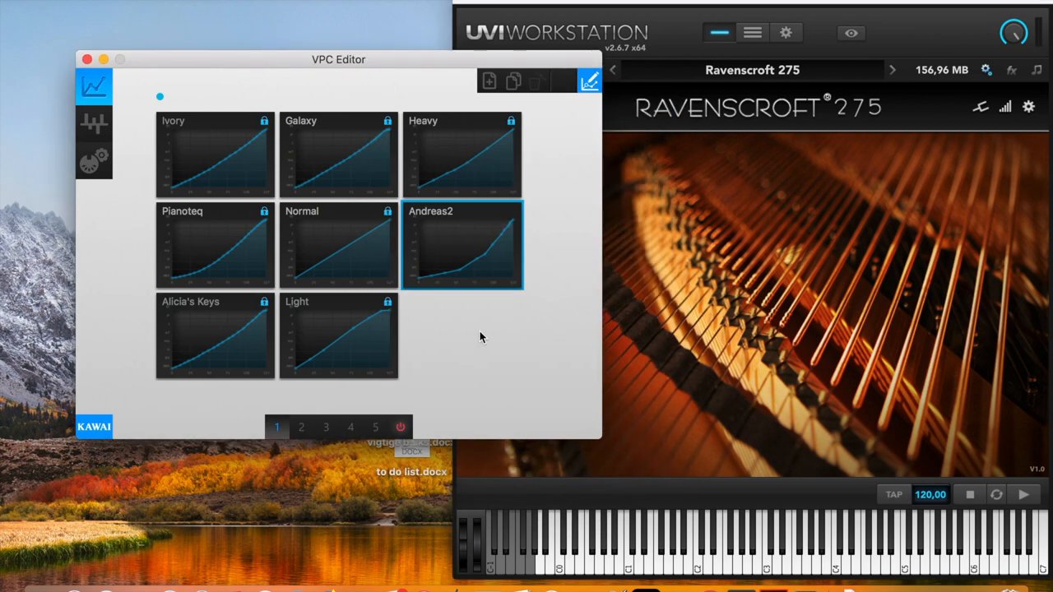
pyautogui.moveTo(448, 347)
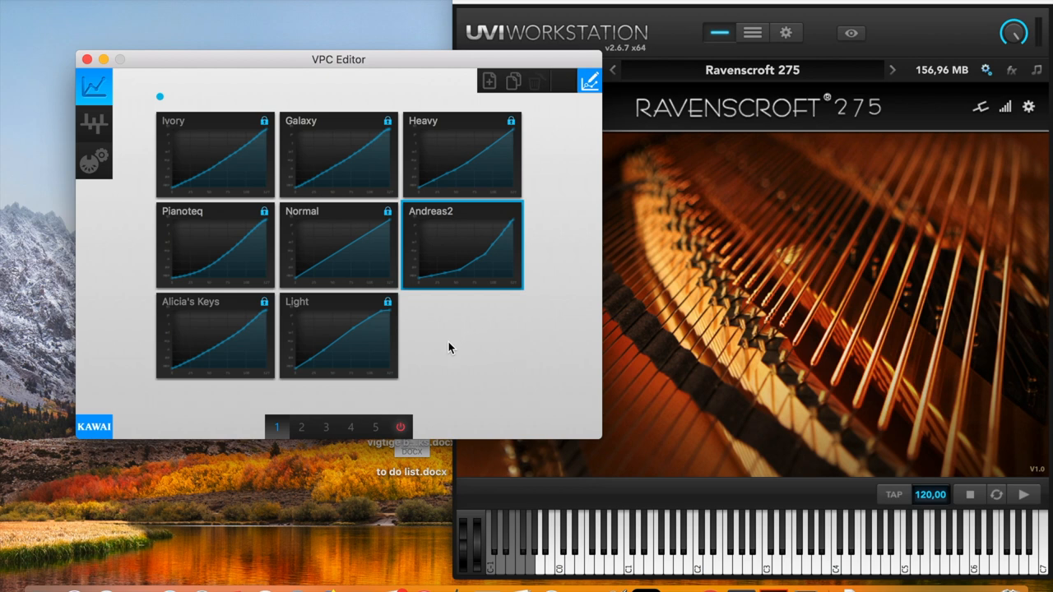
pyautogui.moveTo(157, 155)
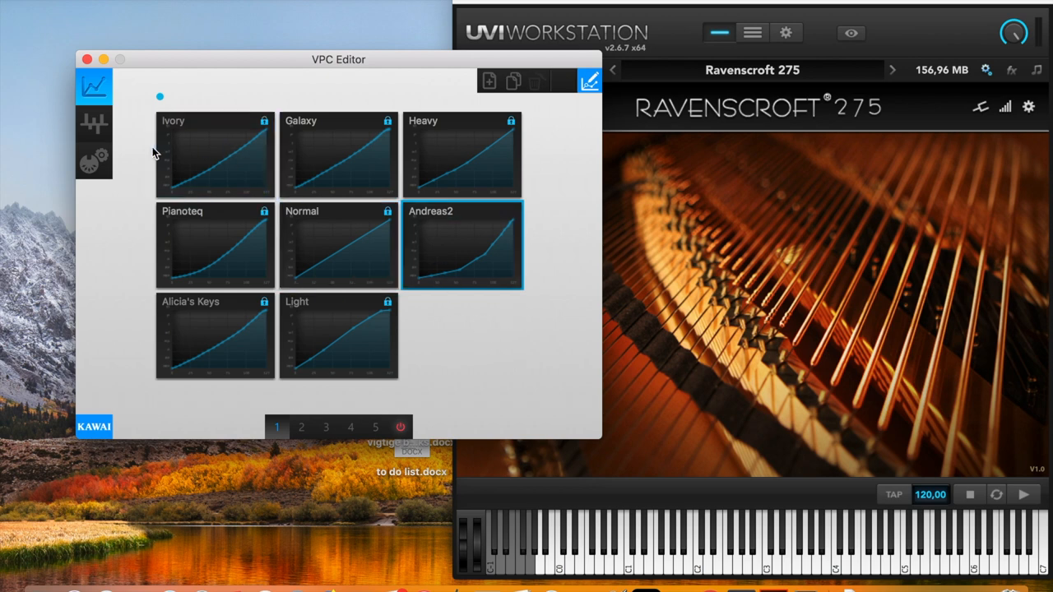
# Step: From the Ivory preset, create a new custom touch curve and name it 'test1'
pyautogui.click(214, 155)
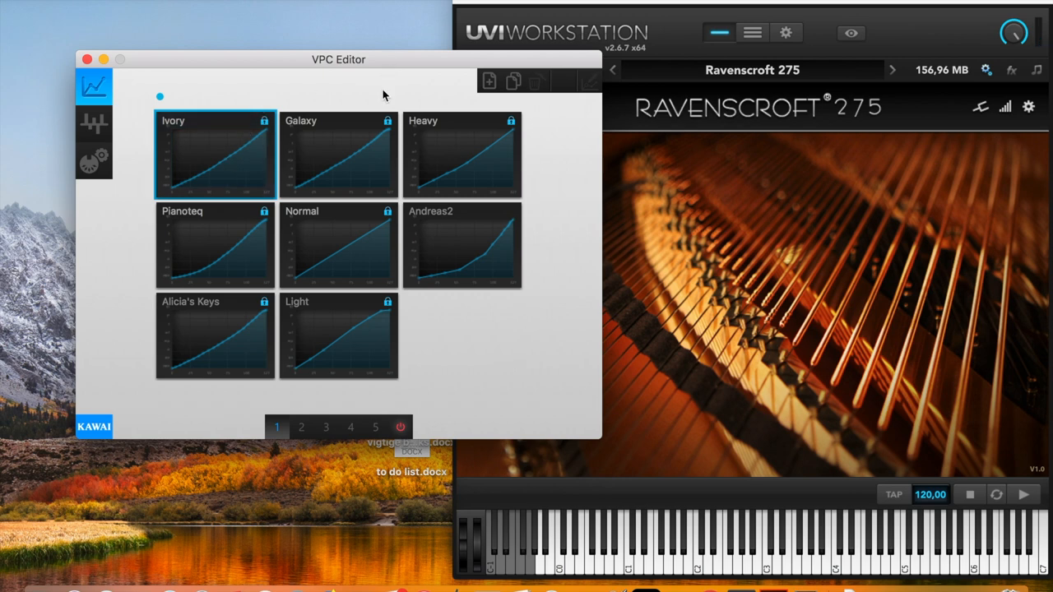
pyautogui.moveTo(488, 81)
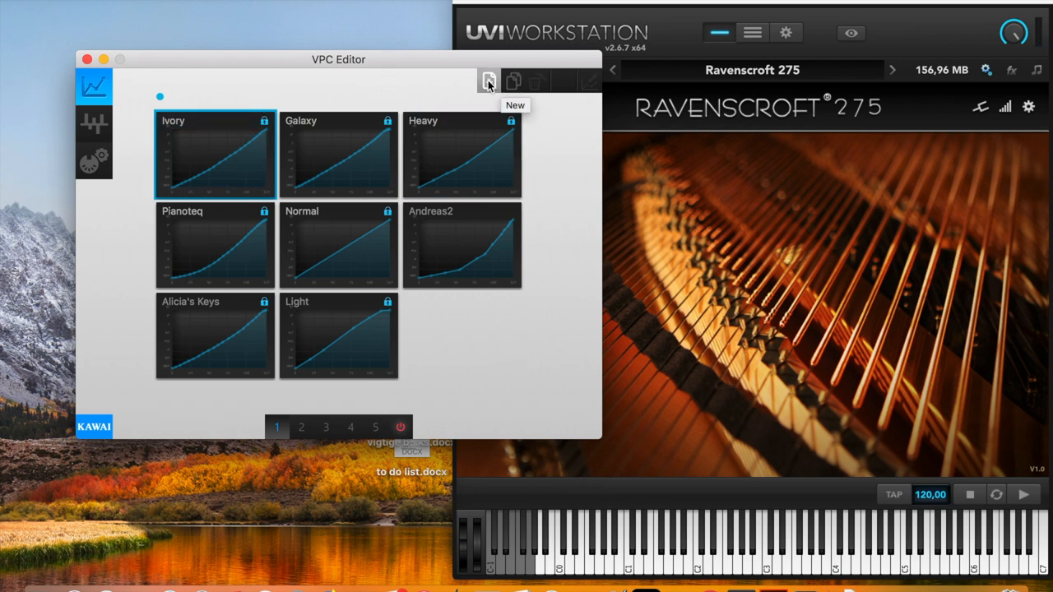
pyautogui.click(489, 81)
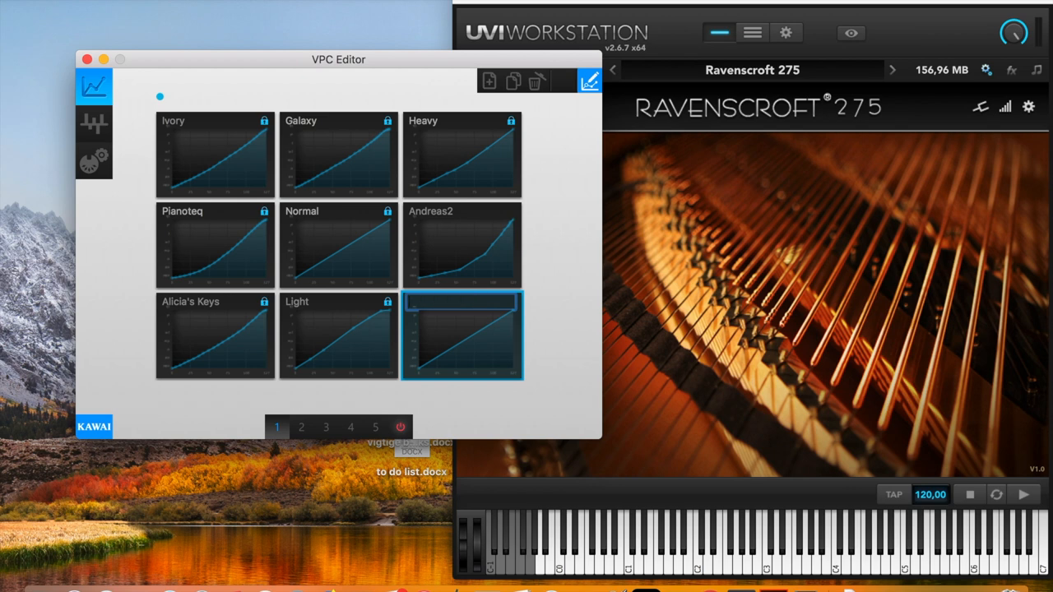
pyautogui.write('test1')
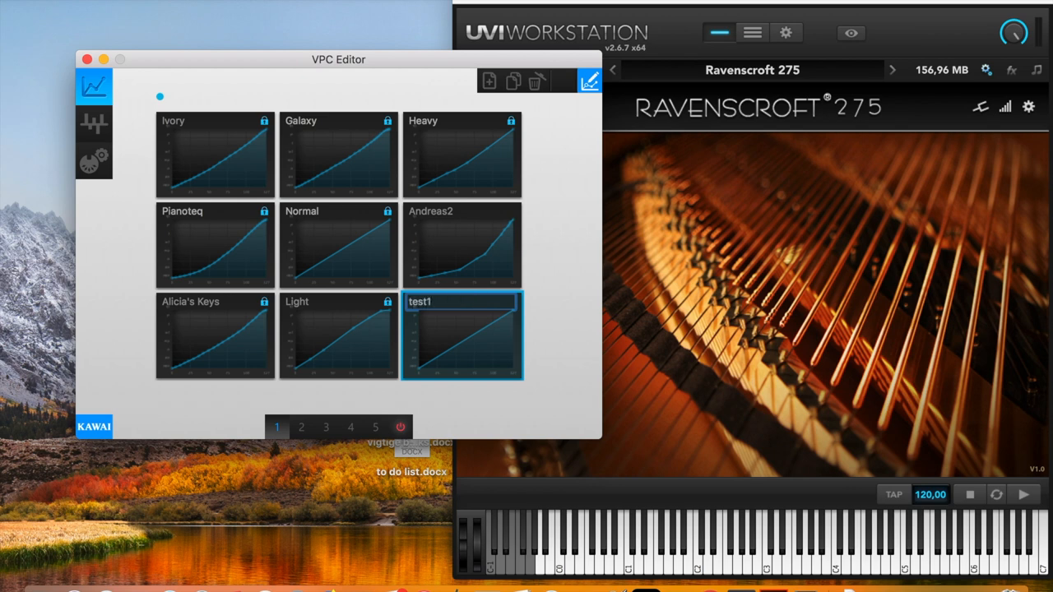
# Step: Bring test1 into the curve editor, showing its default straight linear response
pyautogui.doubleClick(419, 303)
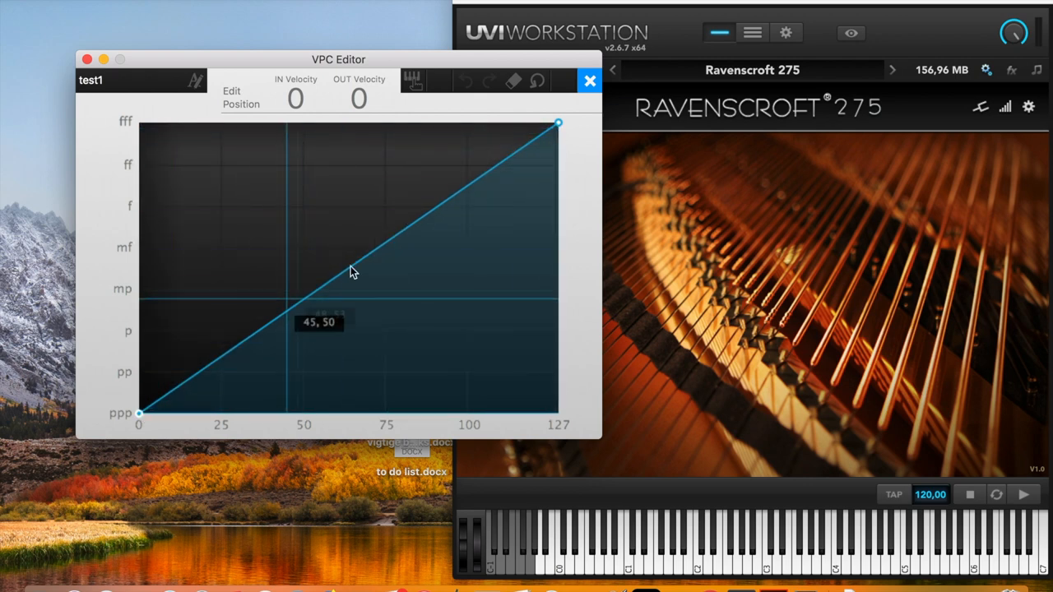
pyautogui.moveTo(411, 81)
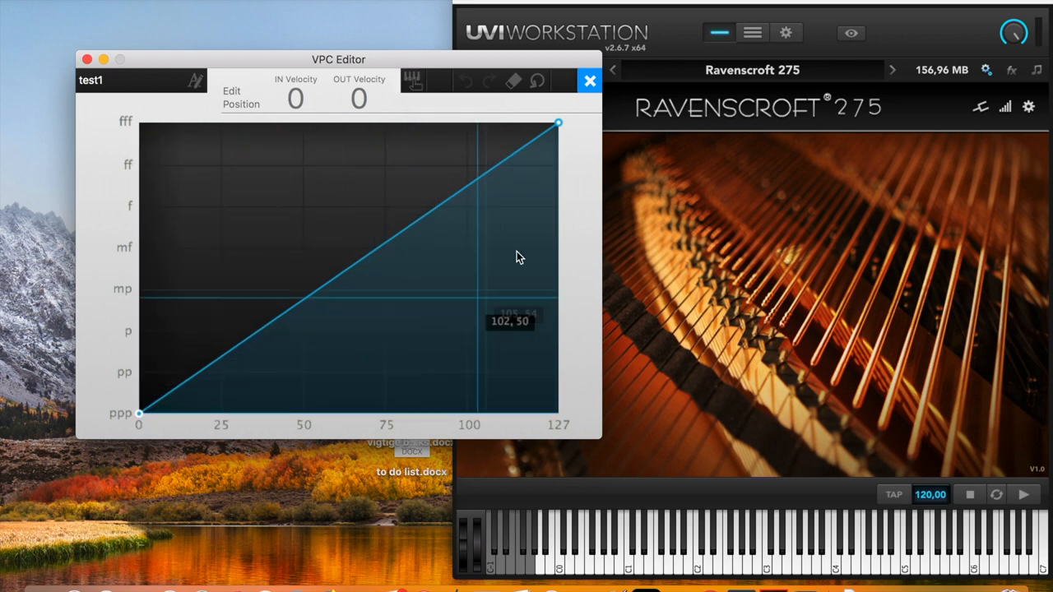
pyautogui.moveTo(413, 81)
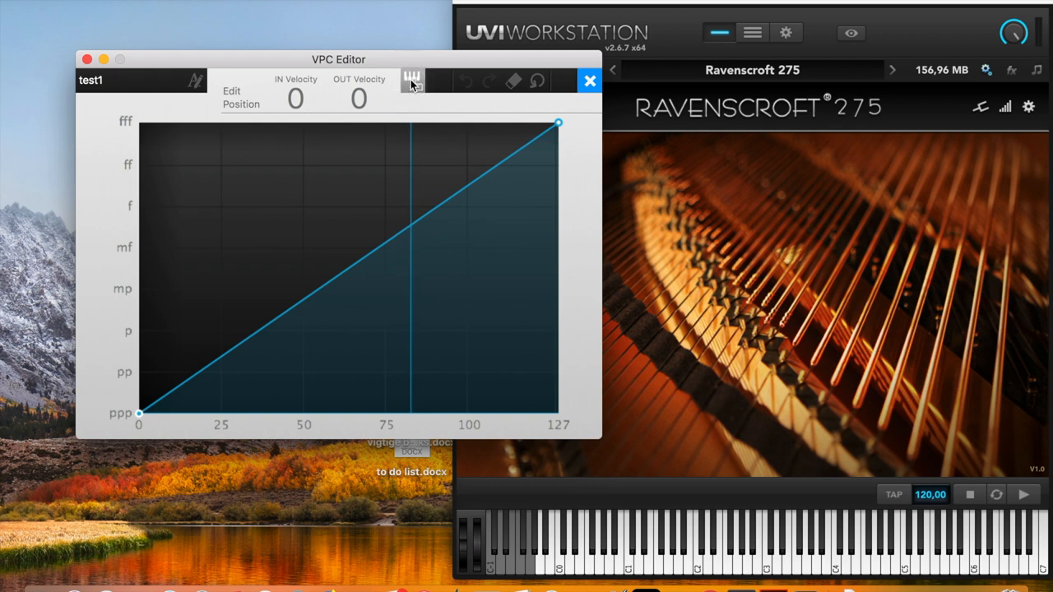
# Step: Start recording a touch curve from the VPC1 played soft to loud
pyautogui.click(411, 79)
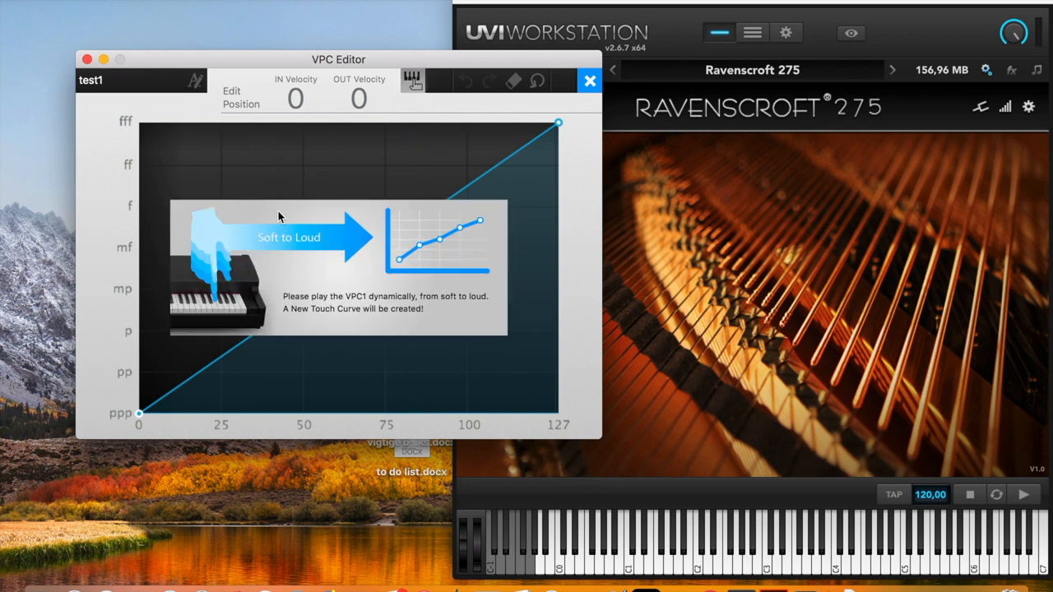
pyautogui.moveTo(349, 305)
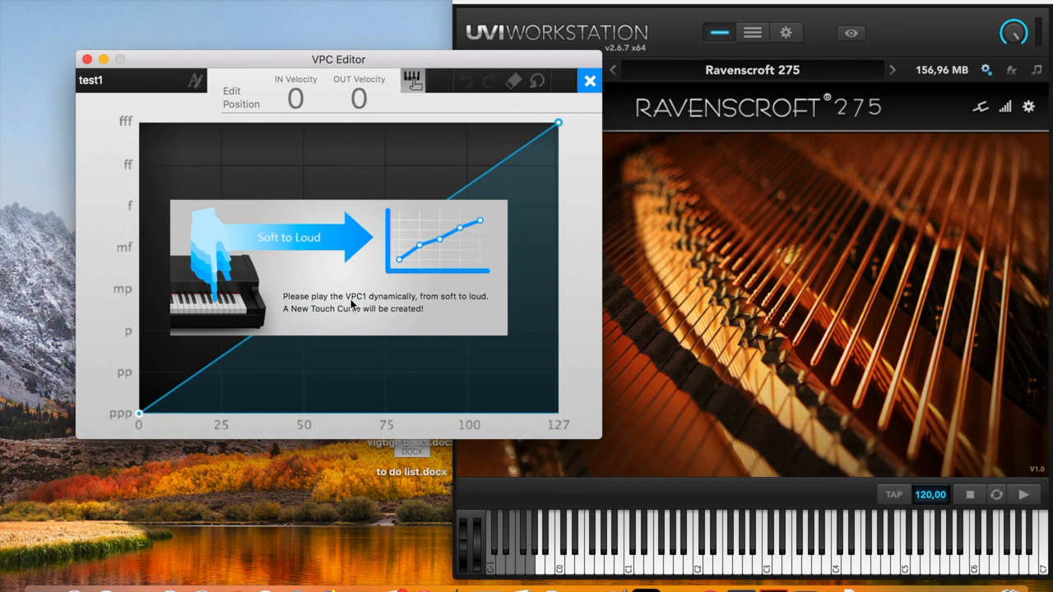
pyautogui.moveTo(319, 320)
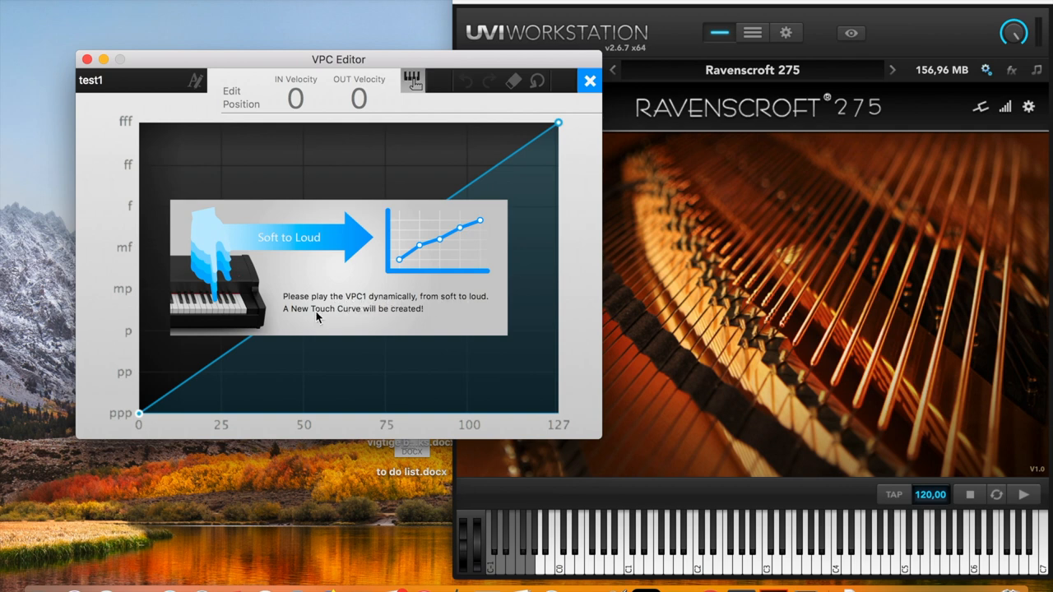
pyautogui.moveTo(487, 329)
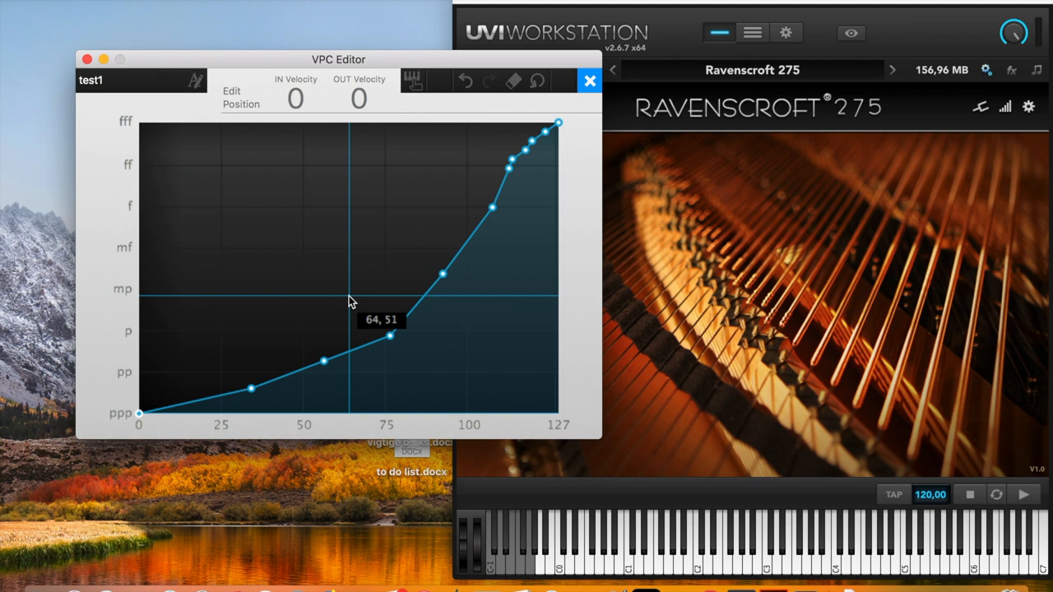
pyautogui.moveTo(283, 333)
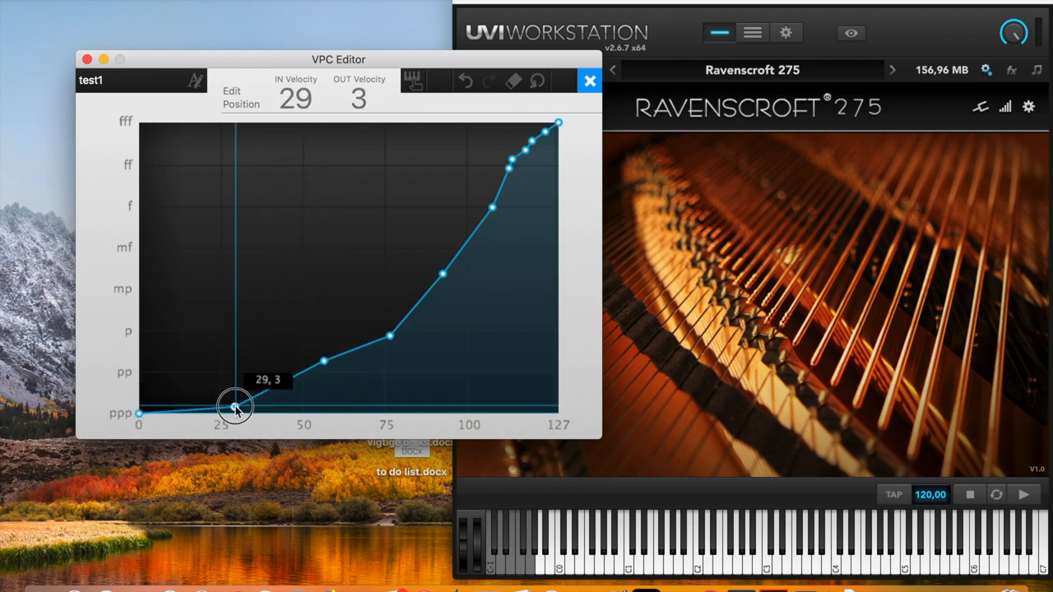
# Step: Lower the control points near inputs 28, 55, 81, 92 and 109 so the curve stays gentle
pyautogui.moveTo(237, 408); pyautogui.dragTo(233, 395)
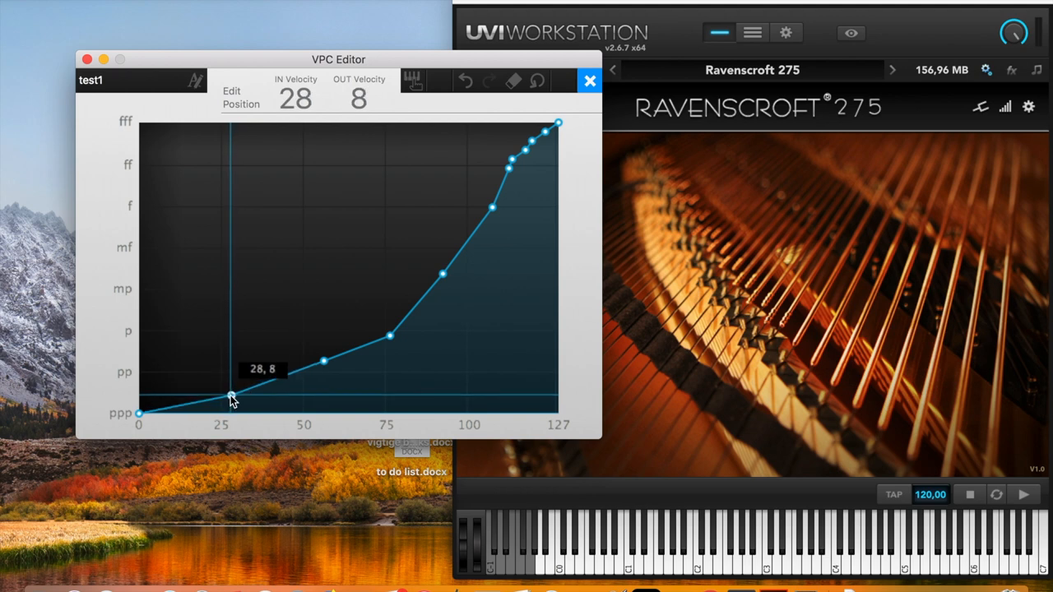
pyautogui.moveTo(232, 395); pyautogui.dragTo(388, 336)
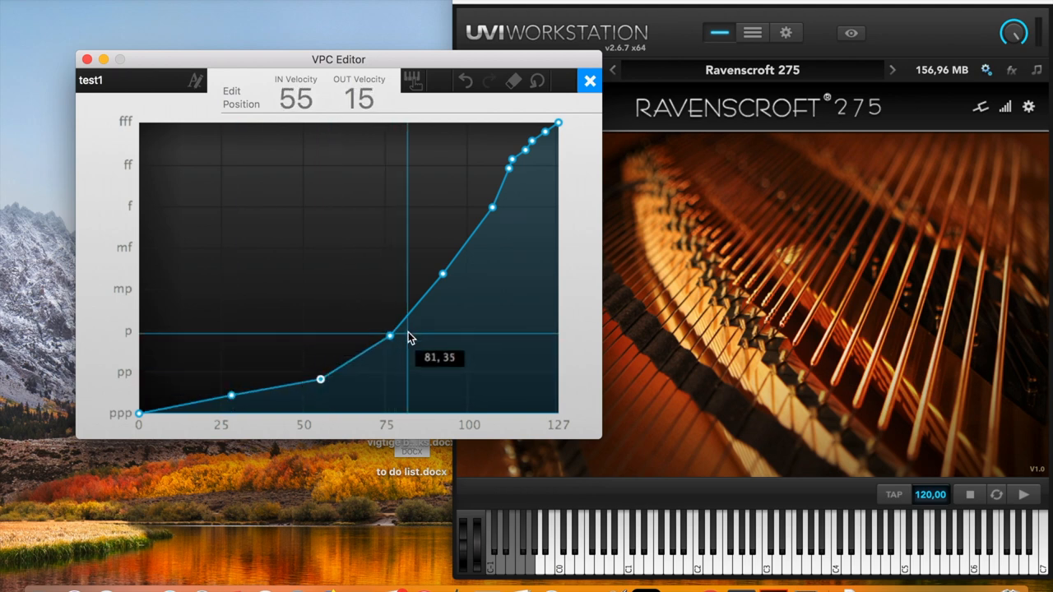
pyautogui.moveTo(388, 336); pyautogui.dragTo(441, 273)
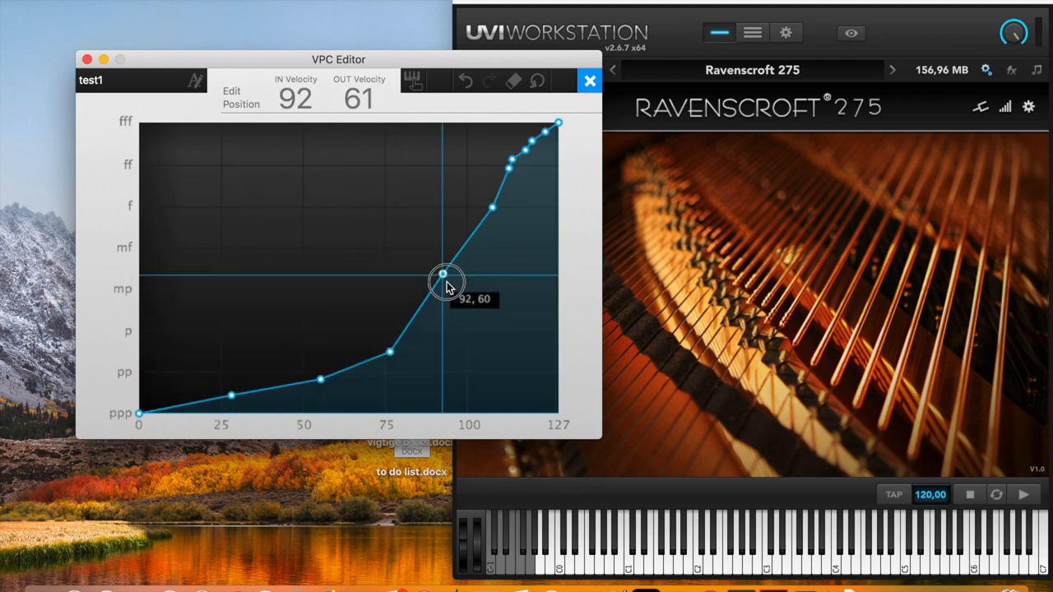
pyautogui.moveTo(444, 274); pyautogui.dragTo(500, 224)
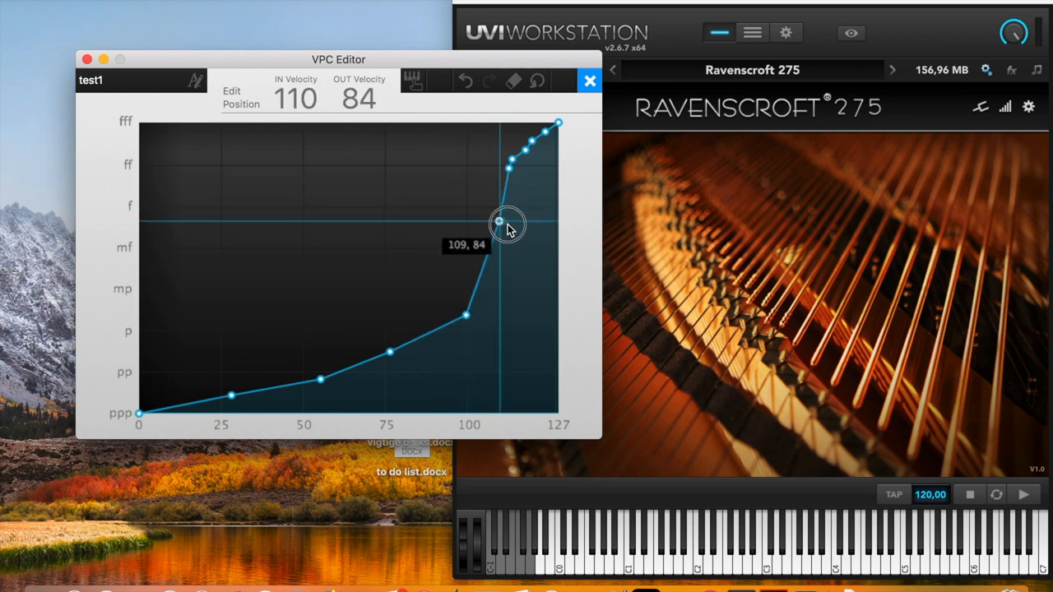
pyautogui.moveTo(504, 222); pyautogui.dragTo(509, 231)
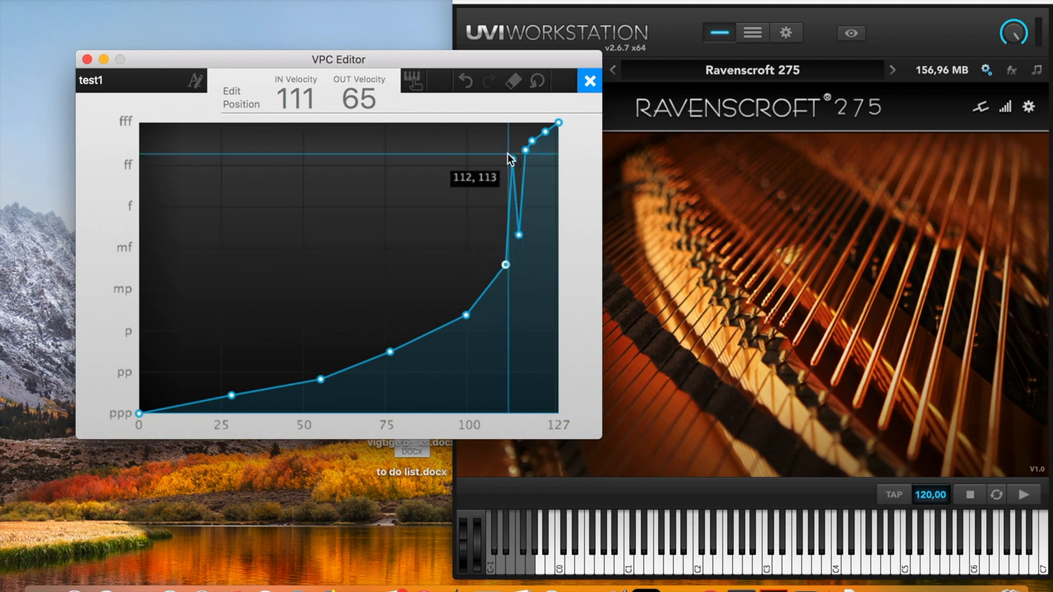
# Step: Shape the points near inputs 114-123 into a smooth steep climb to maximum velocity
pyautogui.moveTo(510, 161); pyautogui.dragTo(516, 246)
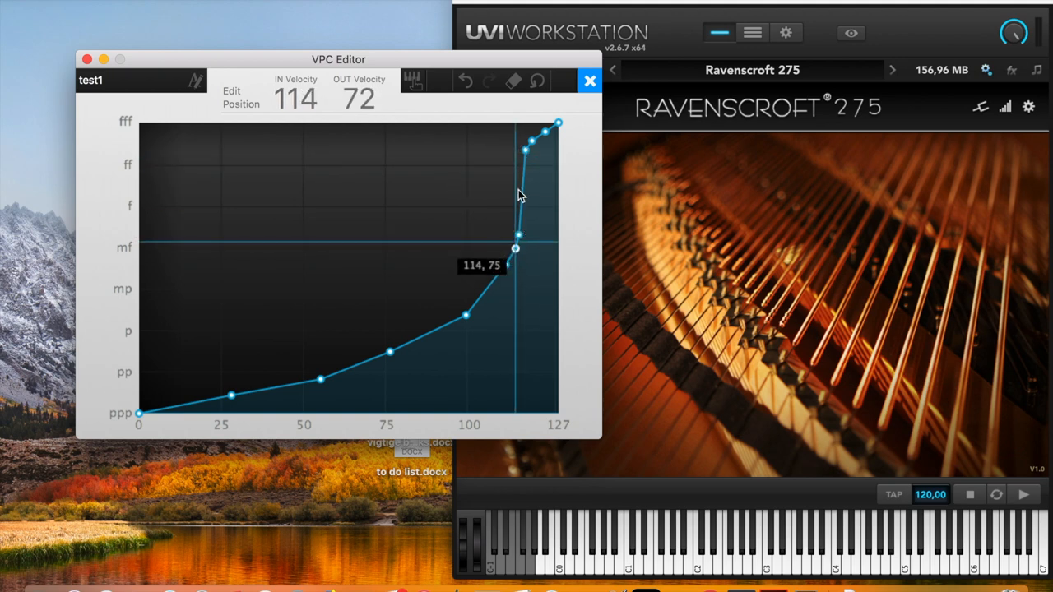
pyautogui.moveTo(517, 246); pyautogui.dragTo(536, 181)
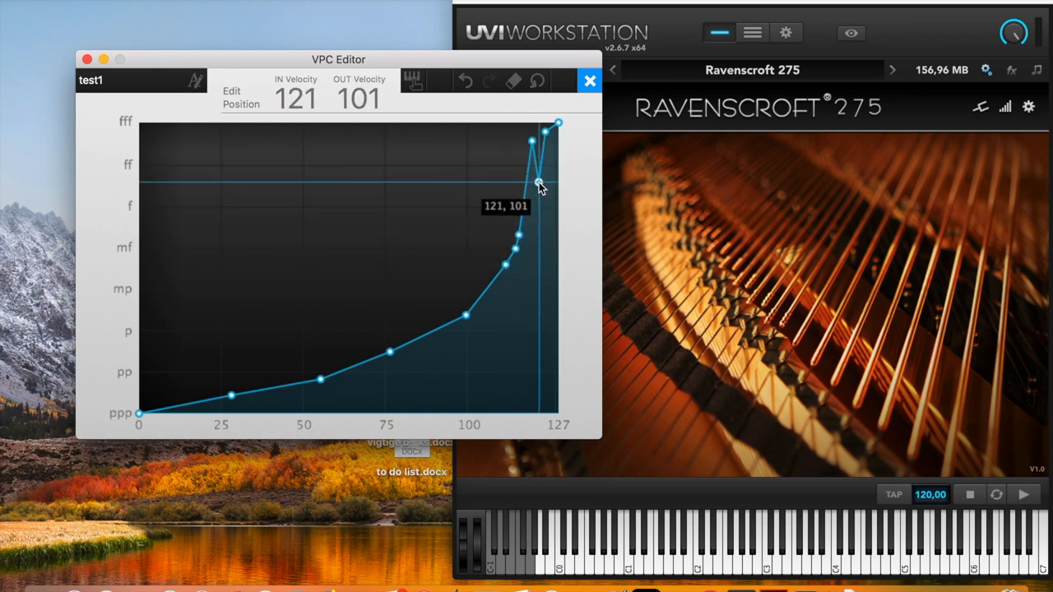
pyautogui.moveTo(540, 181); pyautogui.dragTo(529, 221)
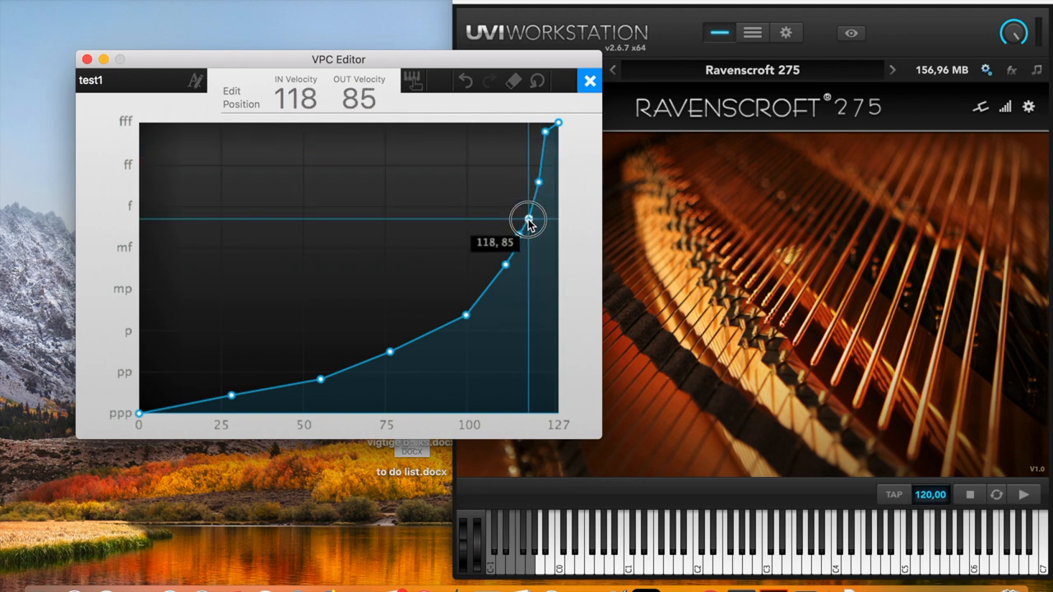
pyautogui.moveTo(528, 220); pyautogui.dragTo(545, 138)
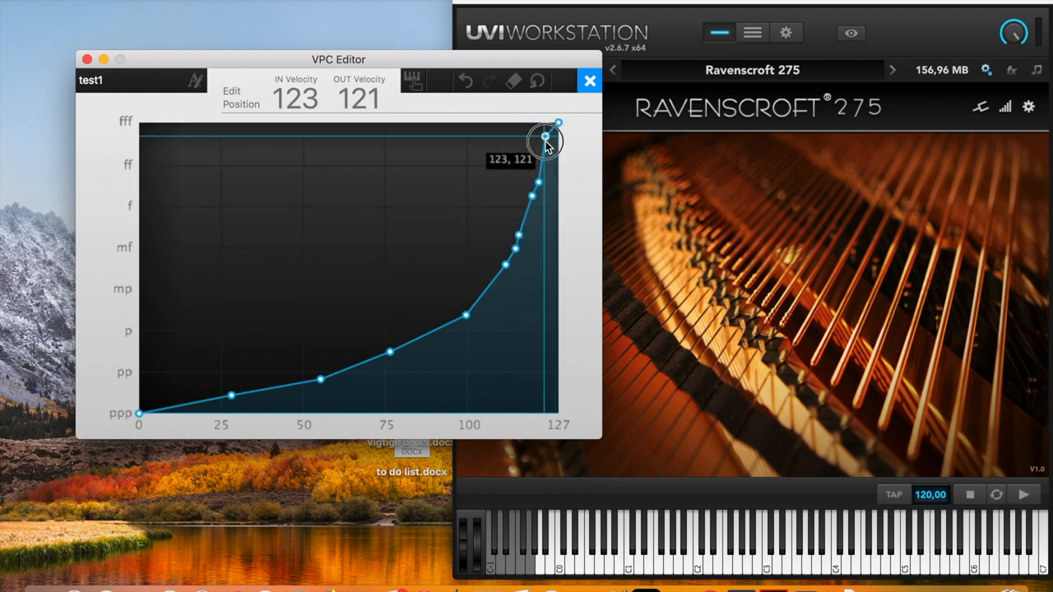